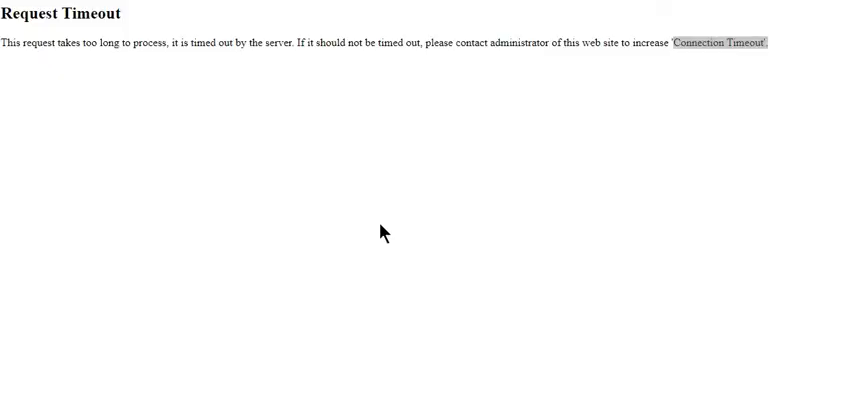
mouse_move(510, 100)
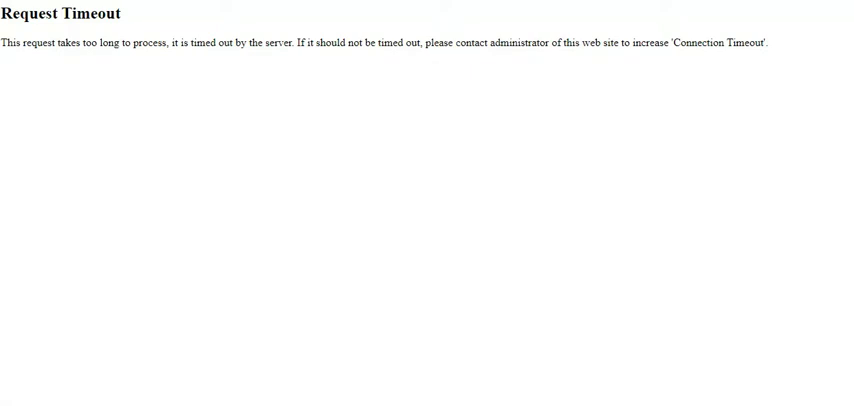
mouse_move(700, 94)
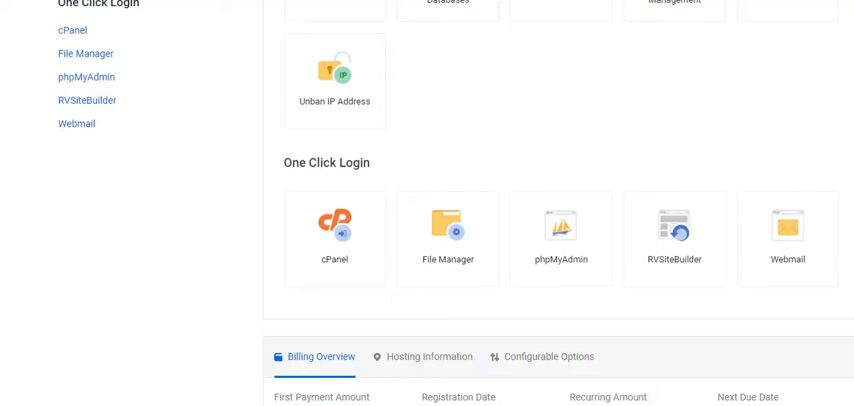
Reach the One Click Login area and log in to cPanel for this hosting account
scroll("down", 3)
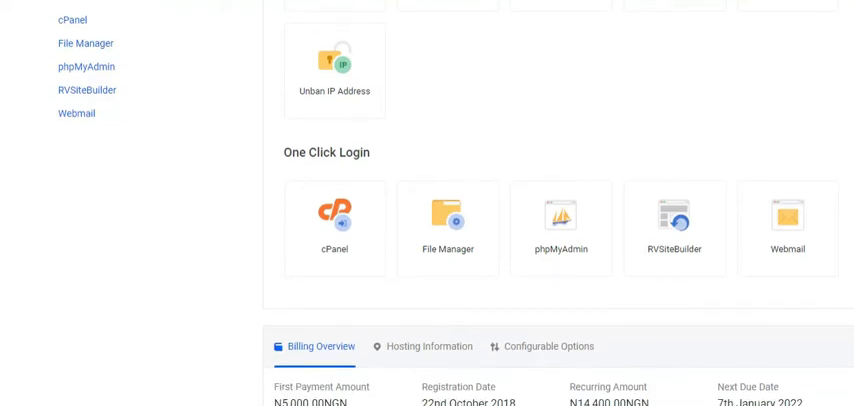
scroll("up", 3)
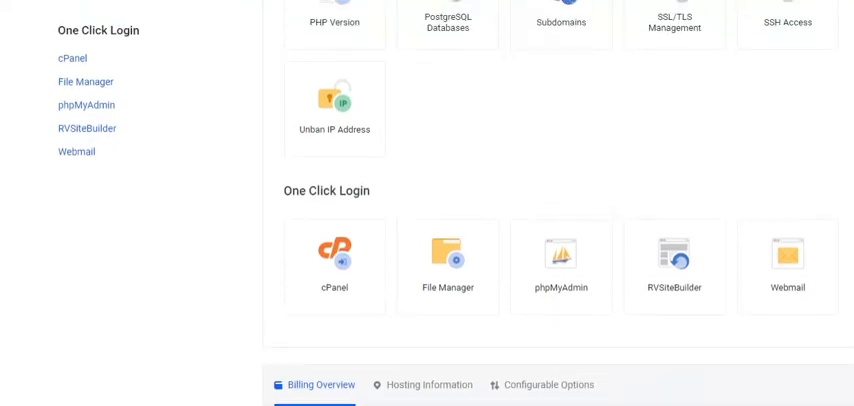
mouse_move(392, 136)
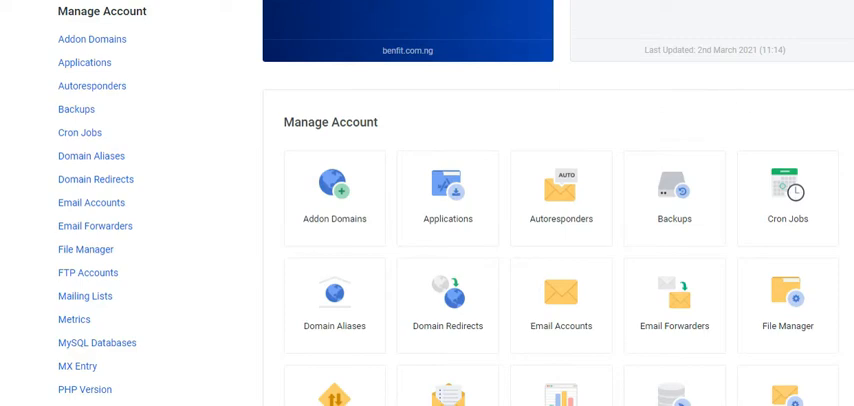
scroll("down", 3)
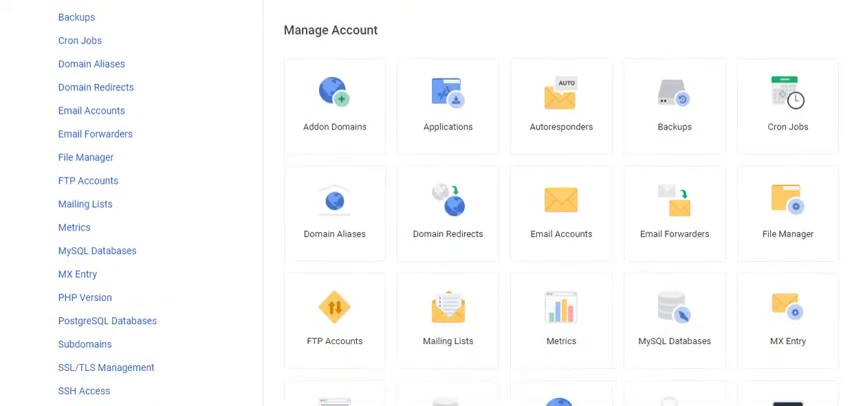
scroll("down", 3)
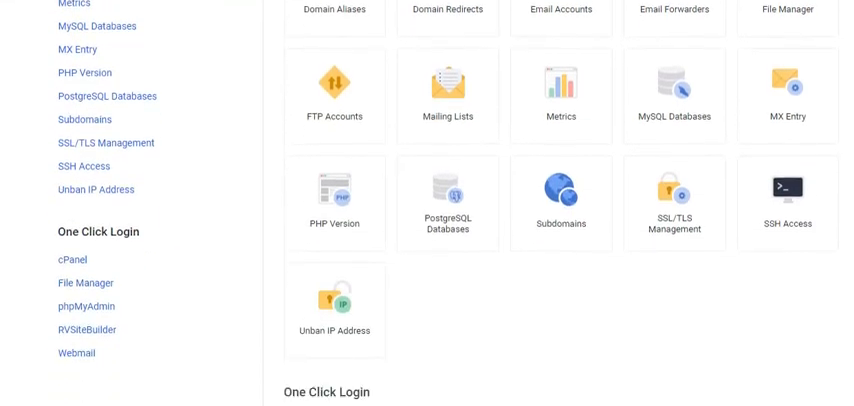
scroll("down", 3)
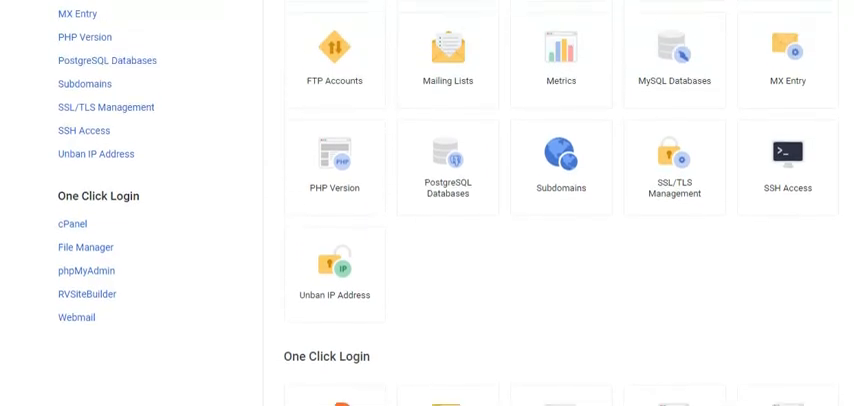
scroll("up", 3)
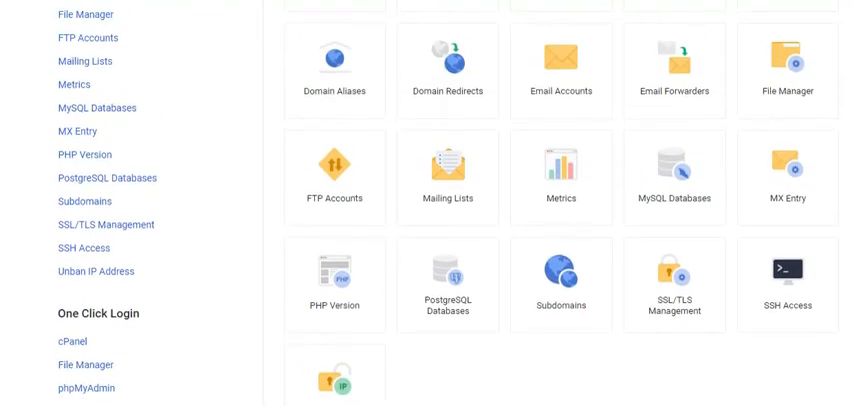
scroll("down", 3)
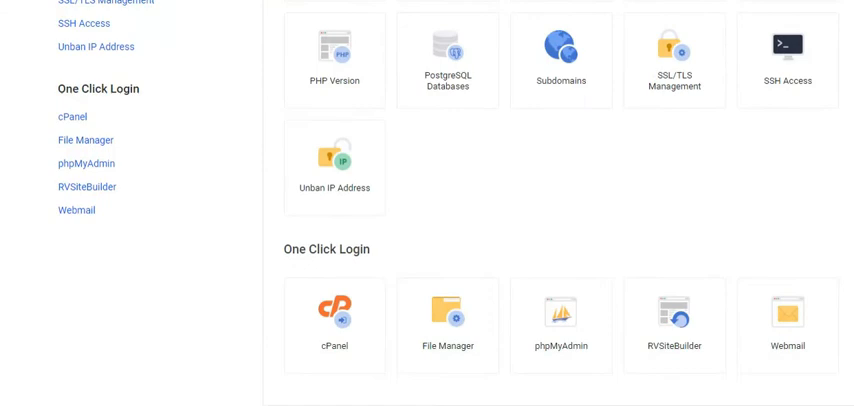
scroll("down", 3)
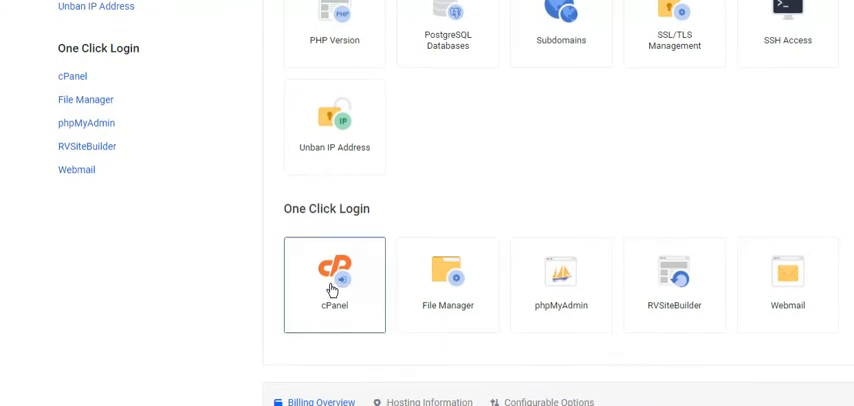
left_click(336, 278)
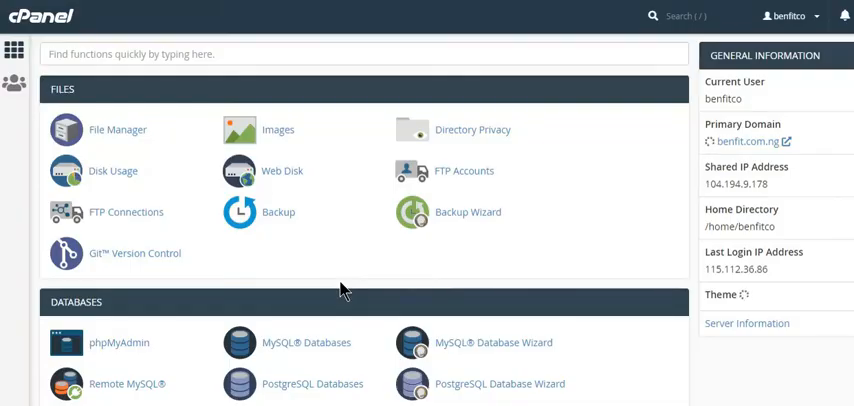
mouse_move(590, 176)
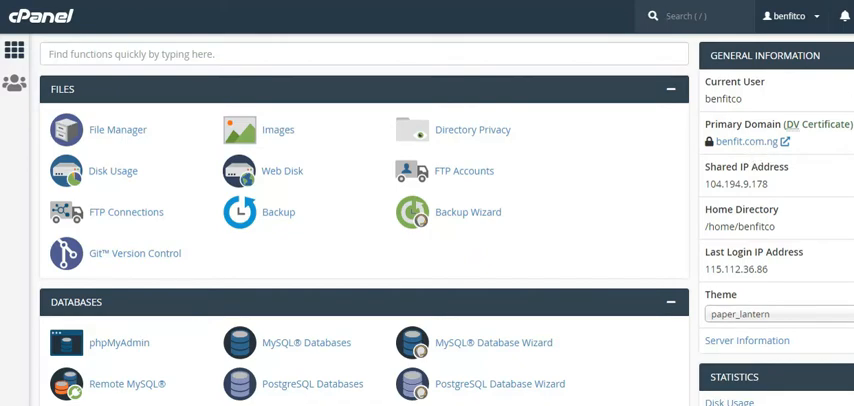
Scroll the cPanel dashboard past Databases, Domains, Email and Security down to the Software section
scroll("down", 3)
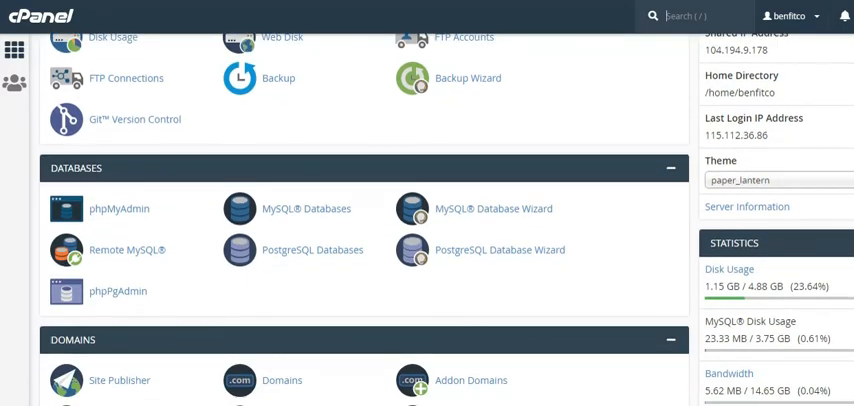
scroll("down", 3)
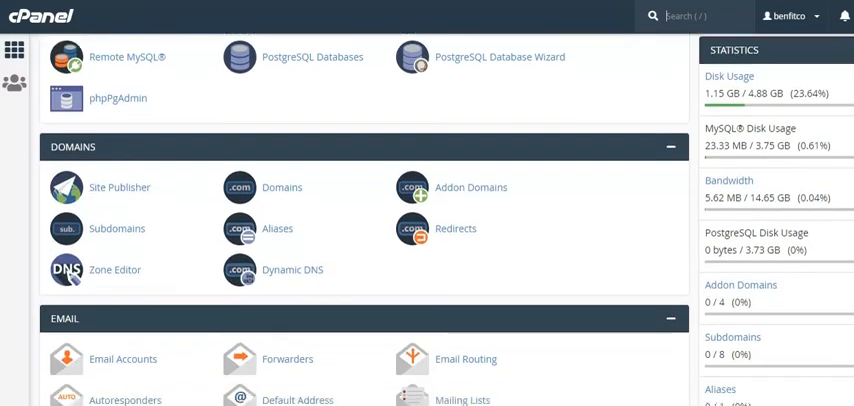
scroll("down", 3)
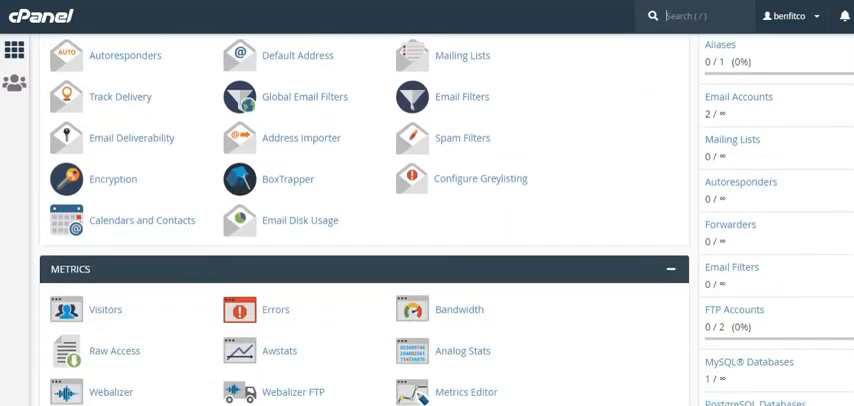
scroll("down", 3)
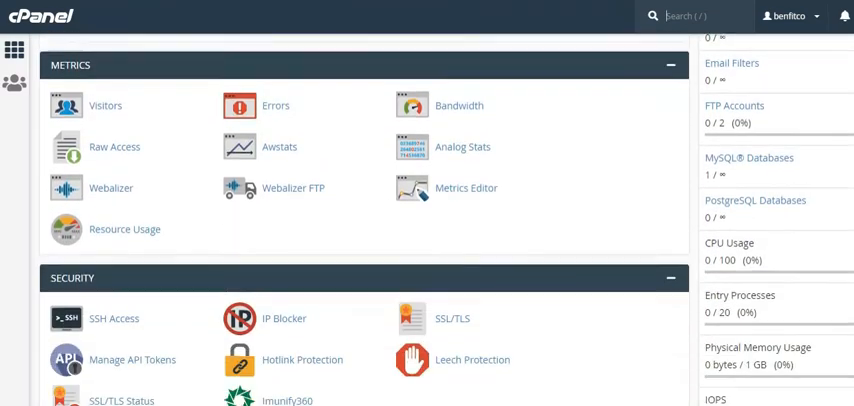
scroll("down", 3)
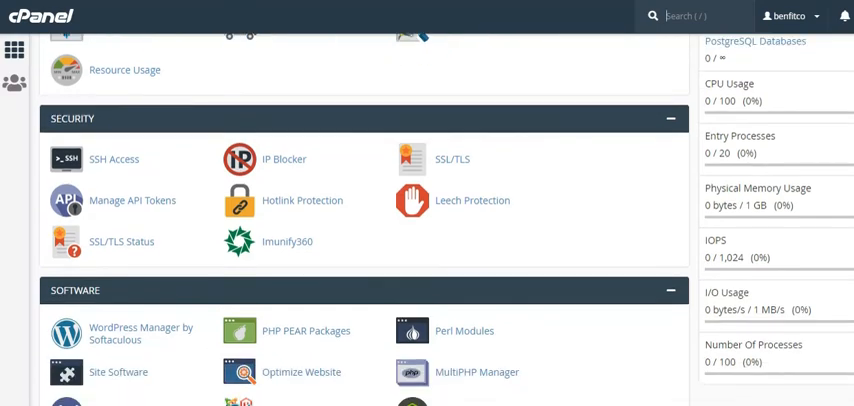
scroll("down", 3)
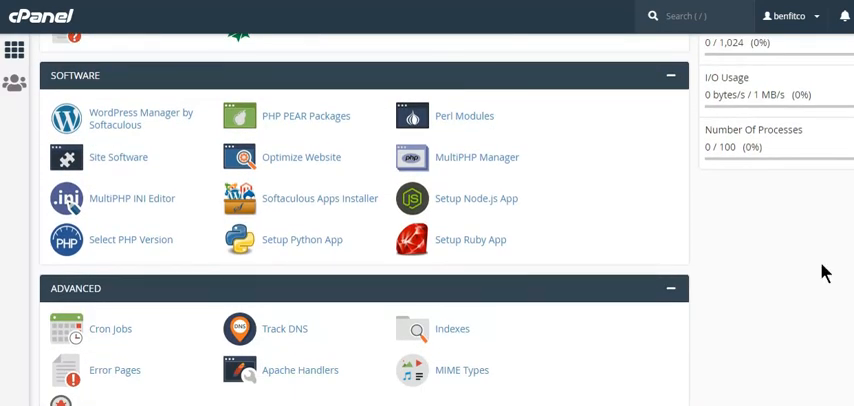
mouse_move(152, 206)
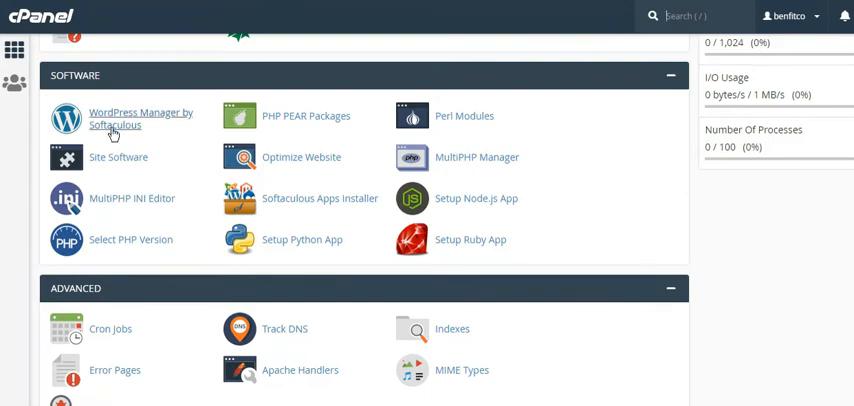
mouse_move(144, 198)
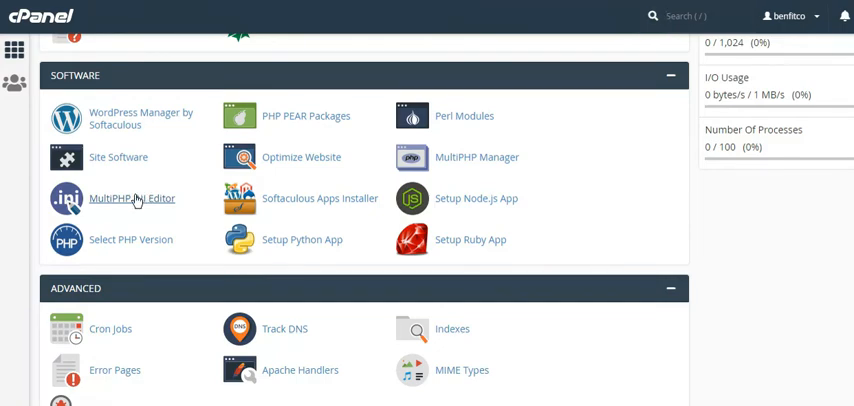
In the MultiPHP INI Editor, choose benfit.com.ng as the location to configure
left_click(132, 196)
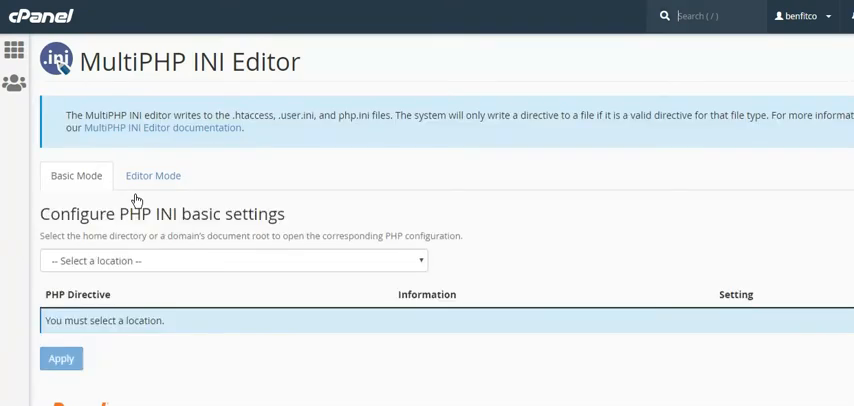
mouse_move(798, 84)
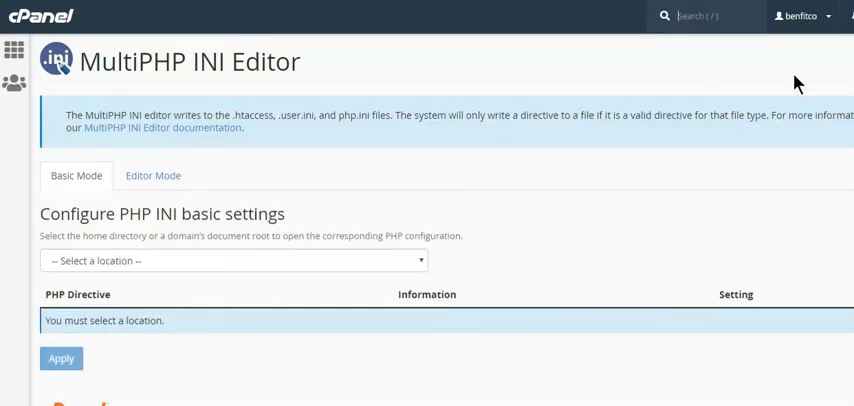
mouse_move(392, 240)
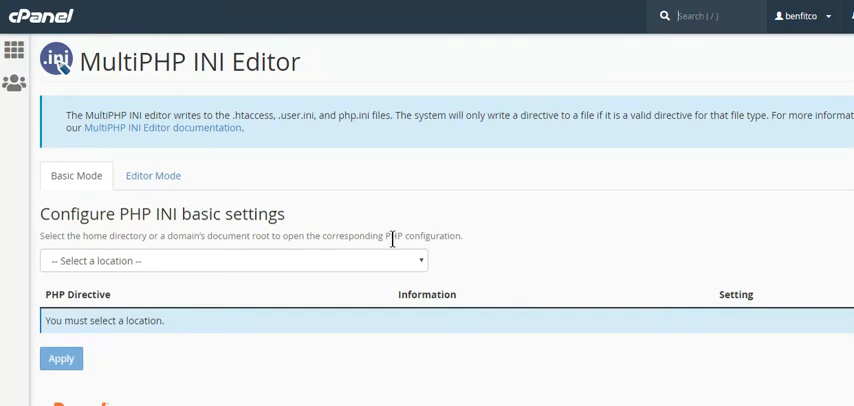
left_click(232, 260)
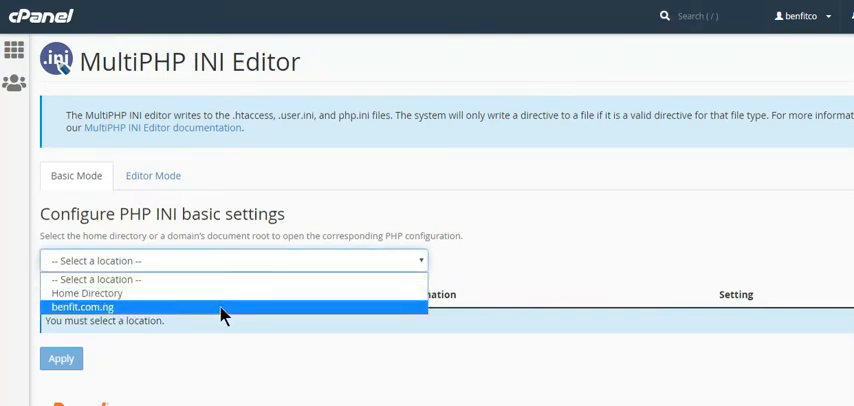
left_click(82, 308)
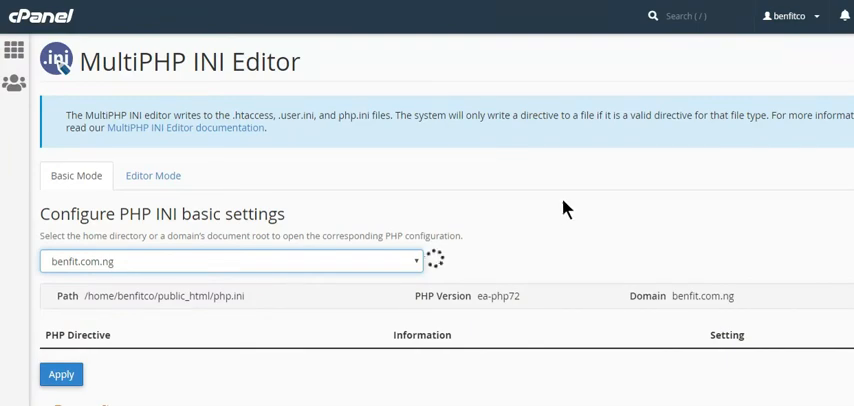
Review the domain's PHP directives and their current values in Basic Mode
scroll("down", 3)
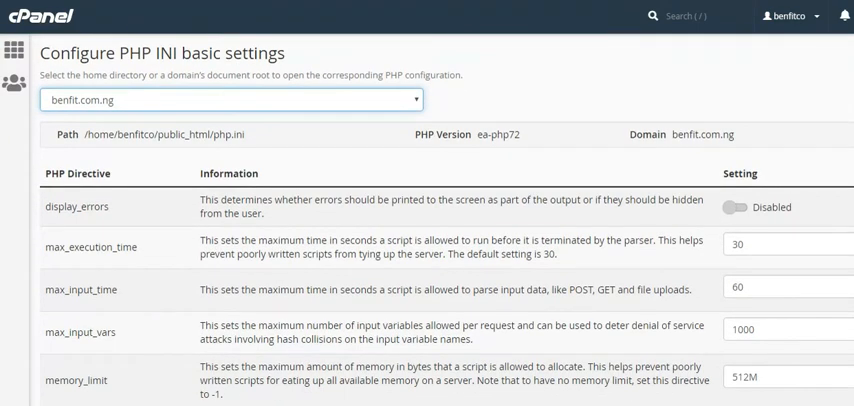
scroll("up", 3)
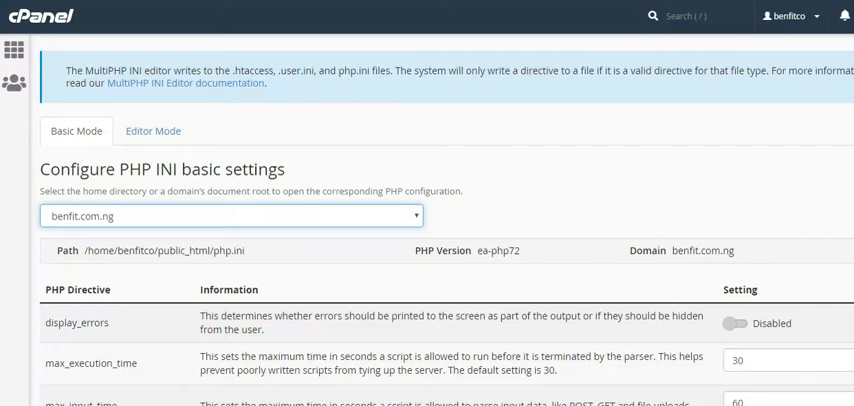
scroll("down", 3)
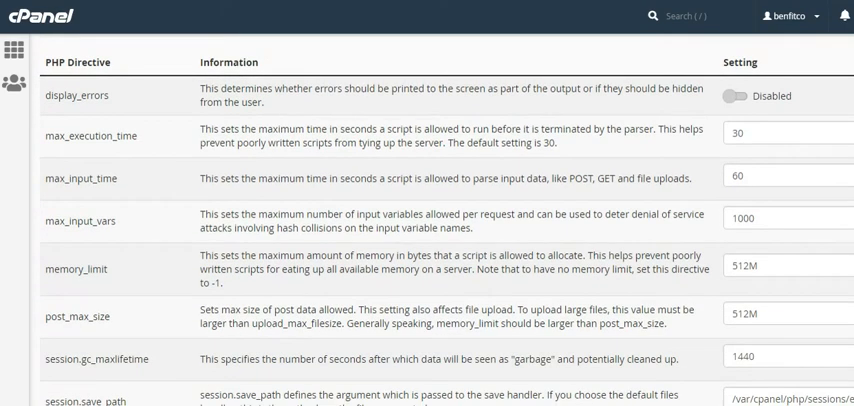
scroll("down", 3)
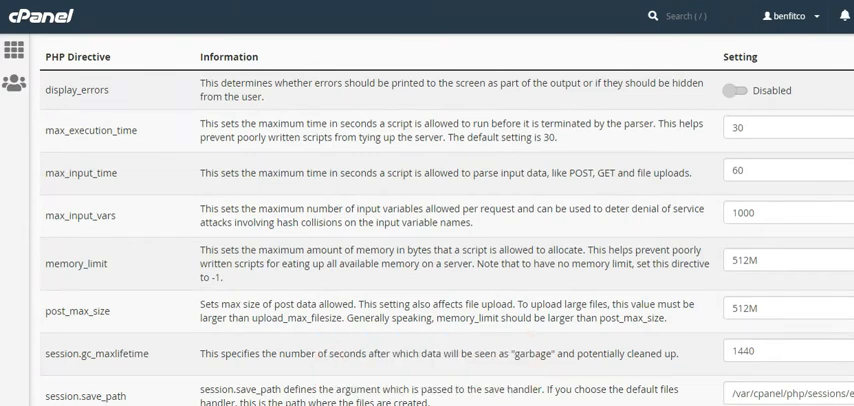
mouse_move(700, 194)
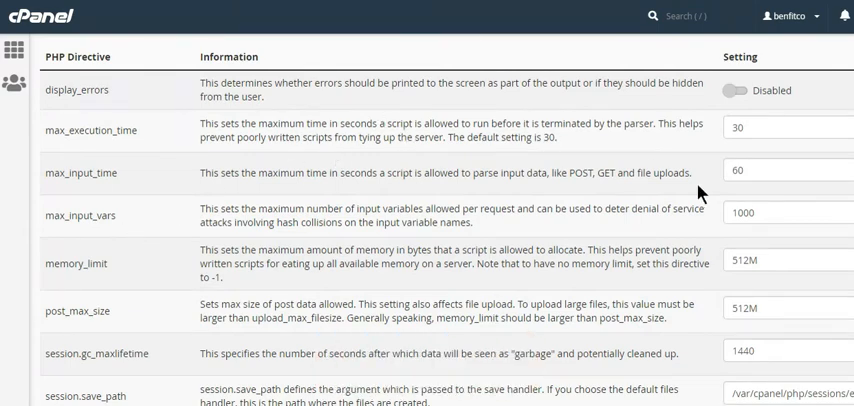
scroll("down", 3)
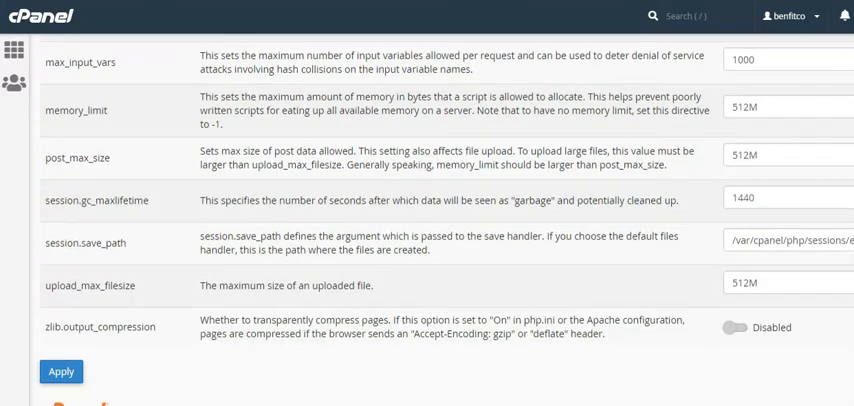
scroll("up", 3)
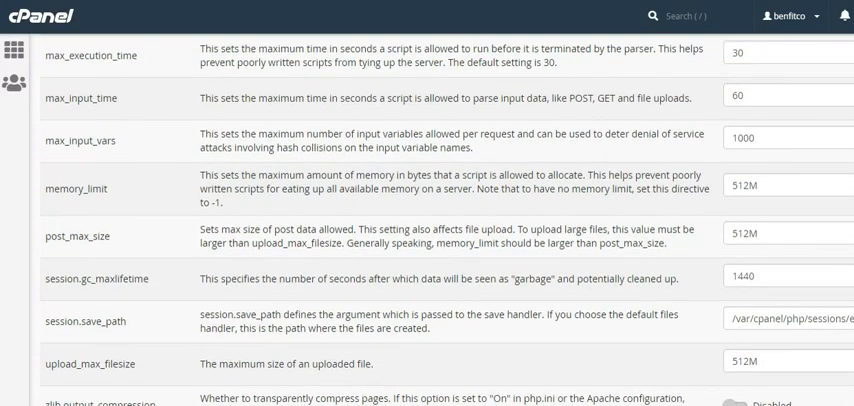
scroll("up", 3)
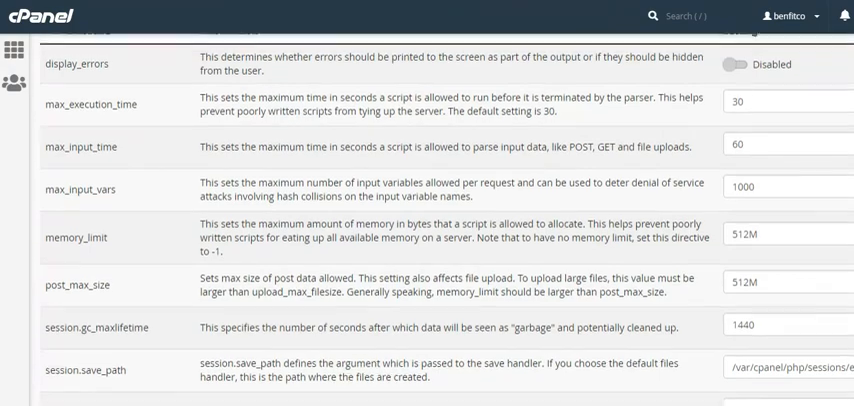
scroll("up", 3)
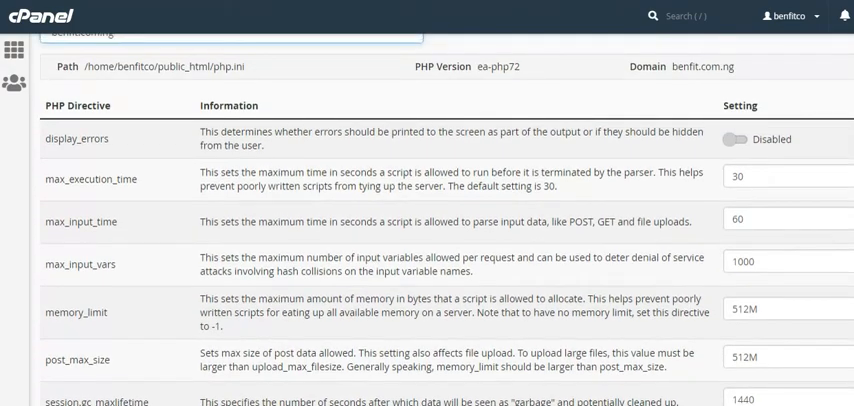
Change max_execution_time from 30 to 60 and apply the new PHP settings
left_click(788, 176)
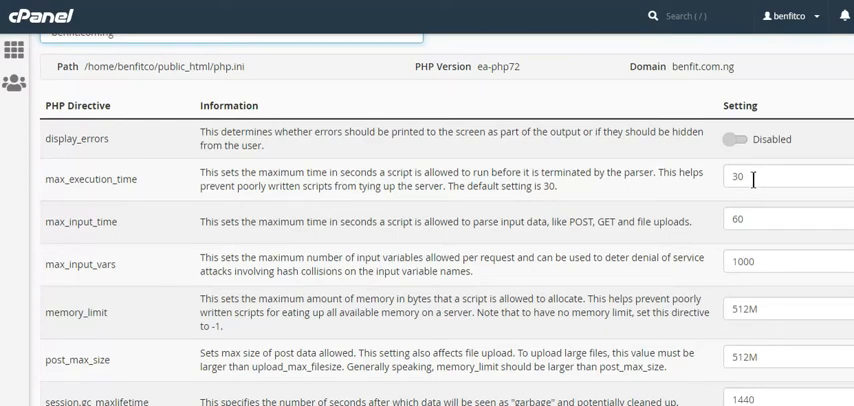
key("Backspace")
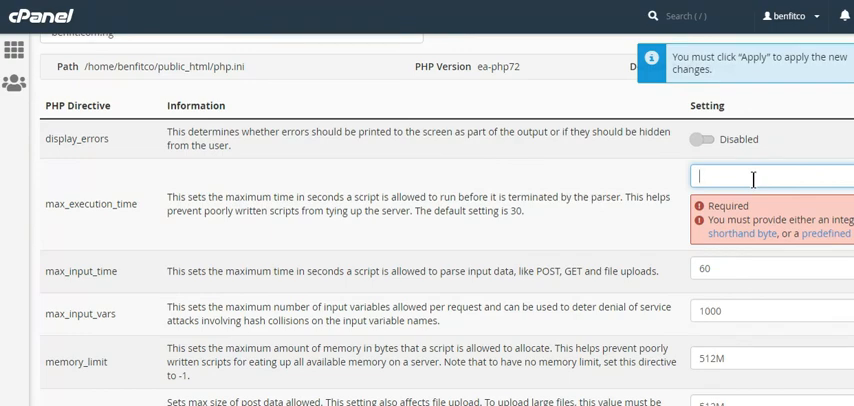
type("60")
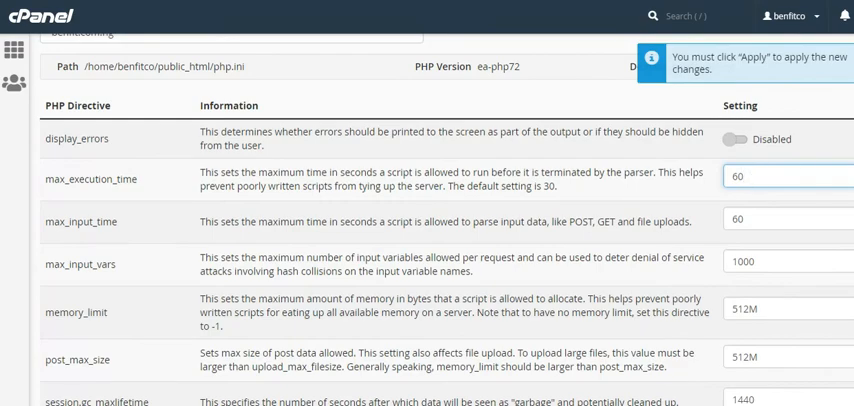
scroll("down", 3)
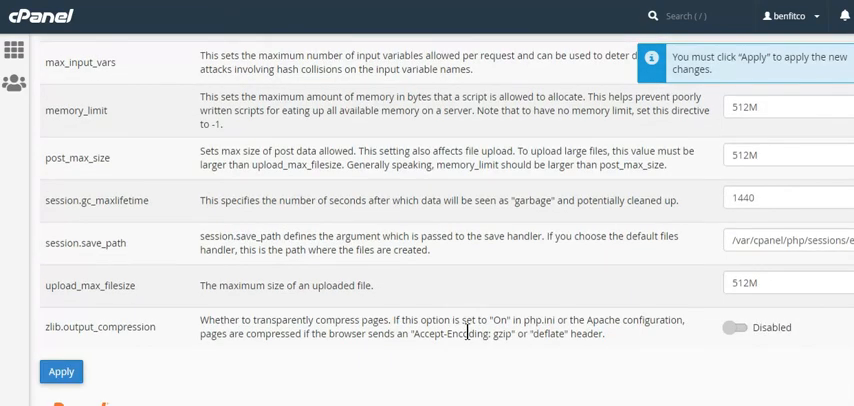
left_click(60, 372)
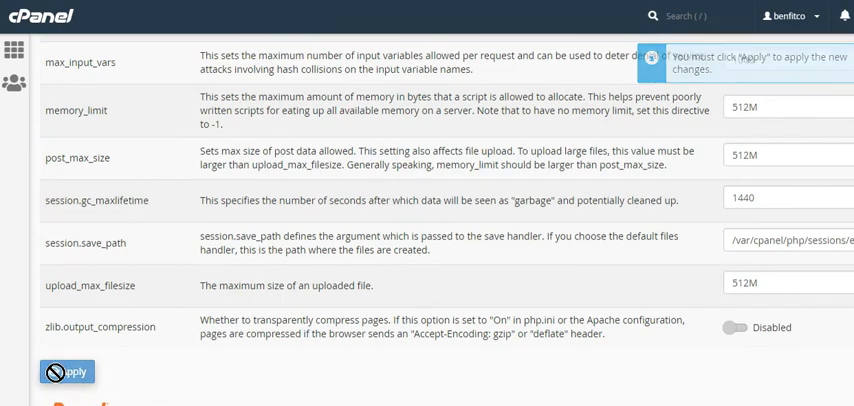
left_click(68, 372)
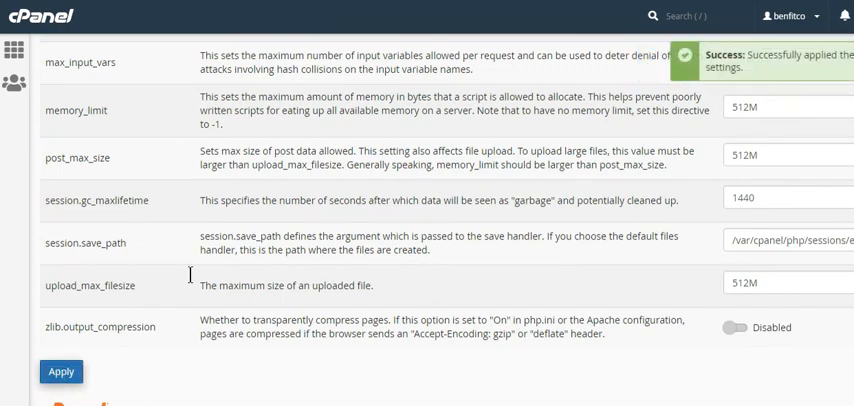
left_click(60, 372)
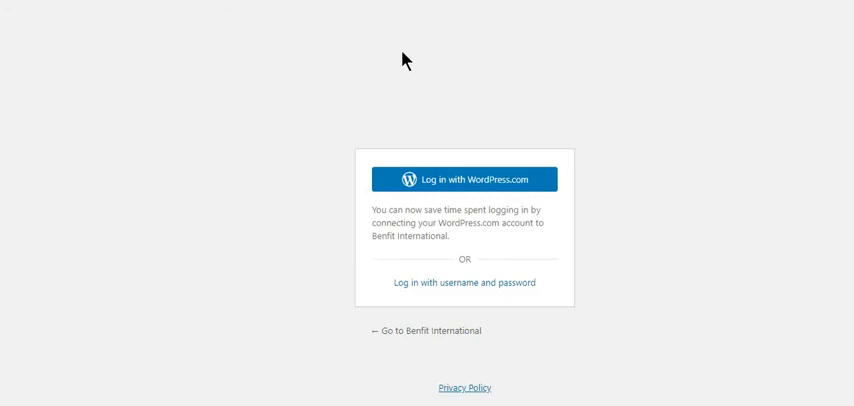
mouse_move(452, 288)
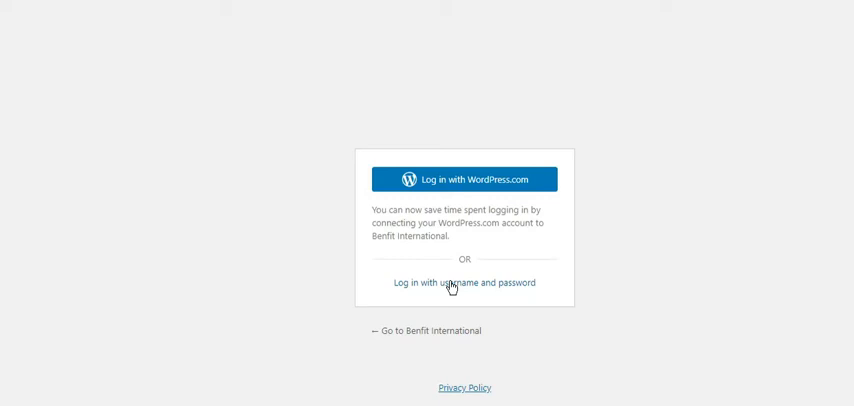
mouse_move(400, 78)
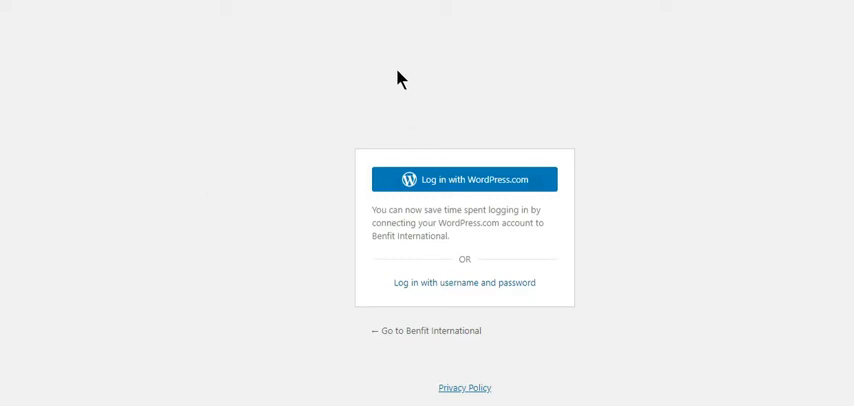
mouse_move(532, 138)
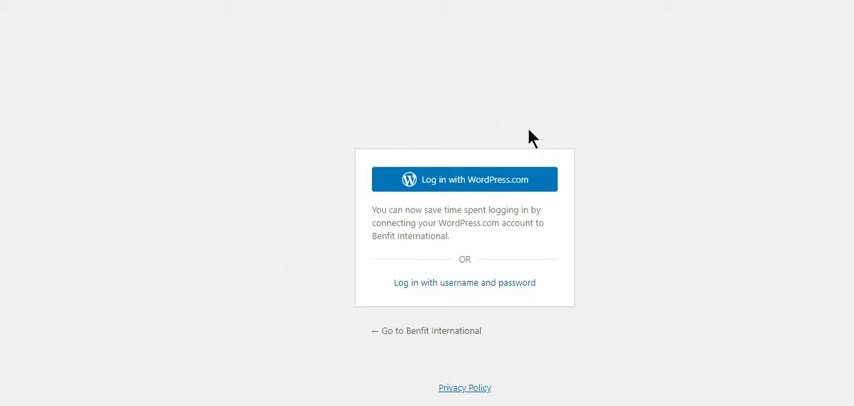
mouse_move(414, 268)
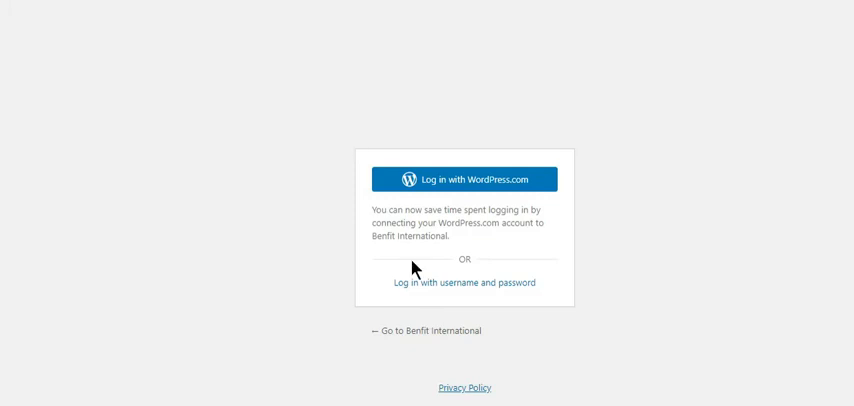
Switch to the username-and-password login form and focus the Username field
left_click(458, 282)
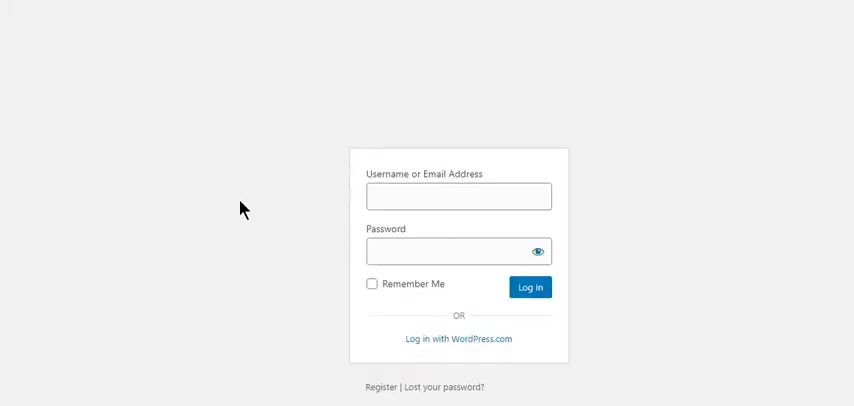
left_click(458, 196)
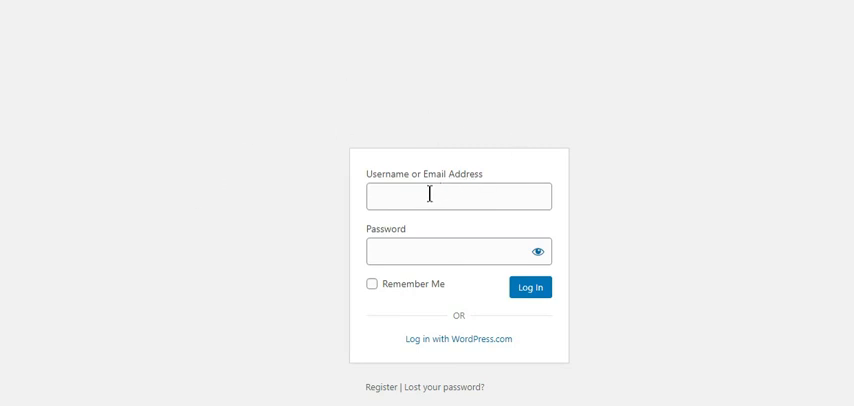
mouse_move(752, 226)
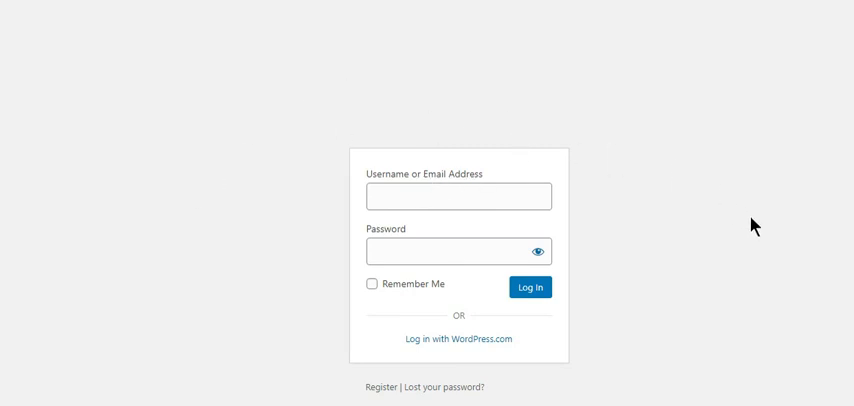